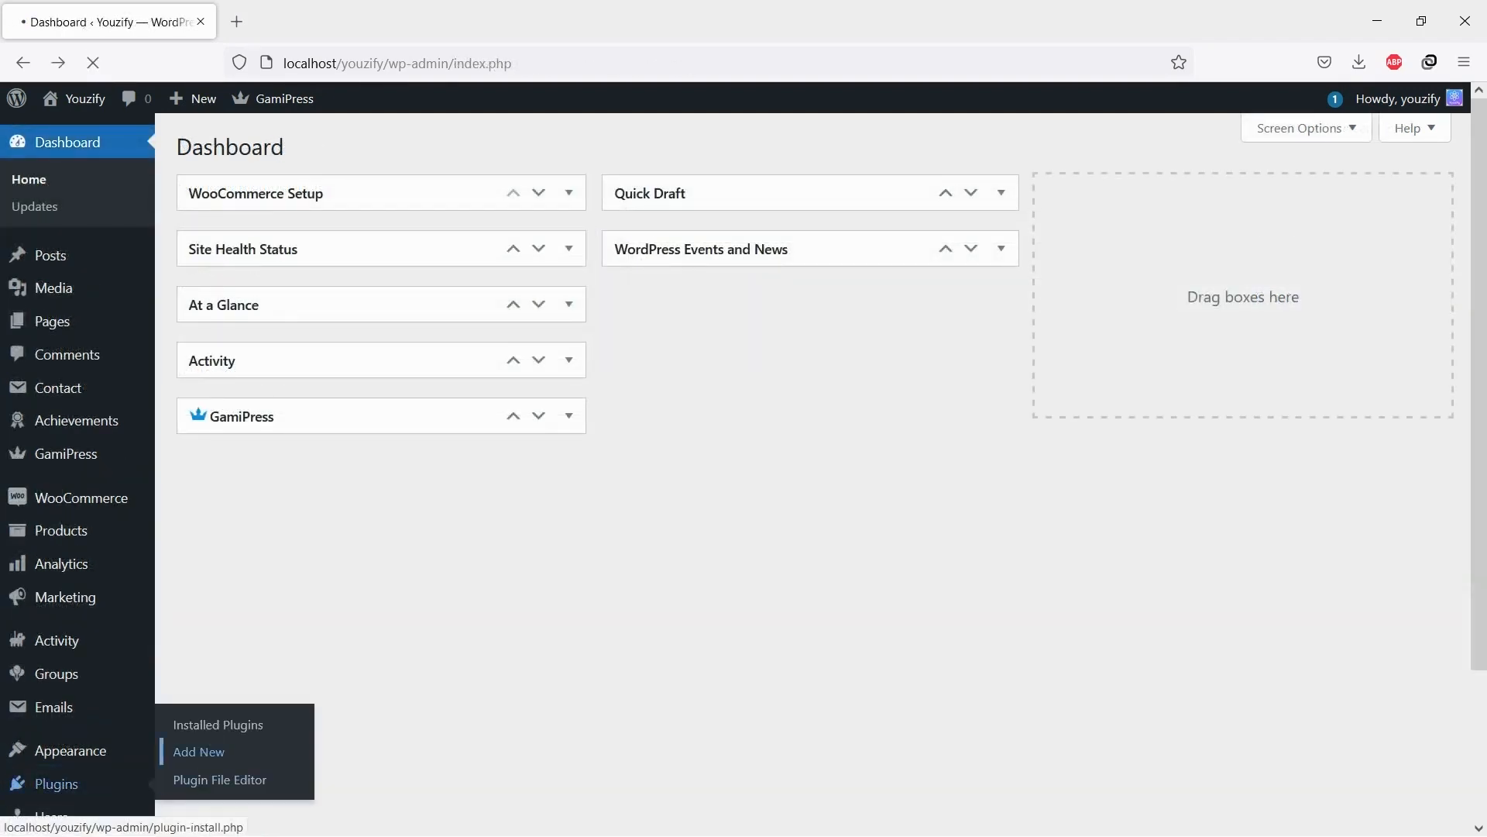
Search the Add Plugins page for the buddypress plugin
{"action": "left_click", "coordinate": [199, 752]}
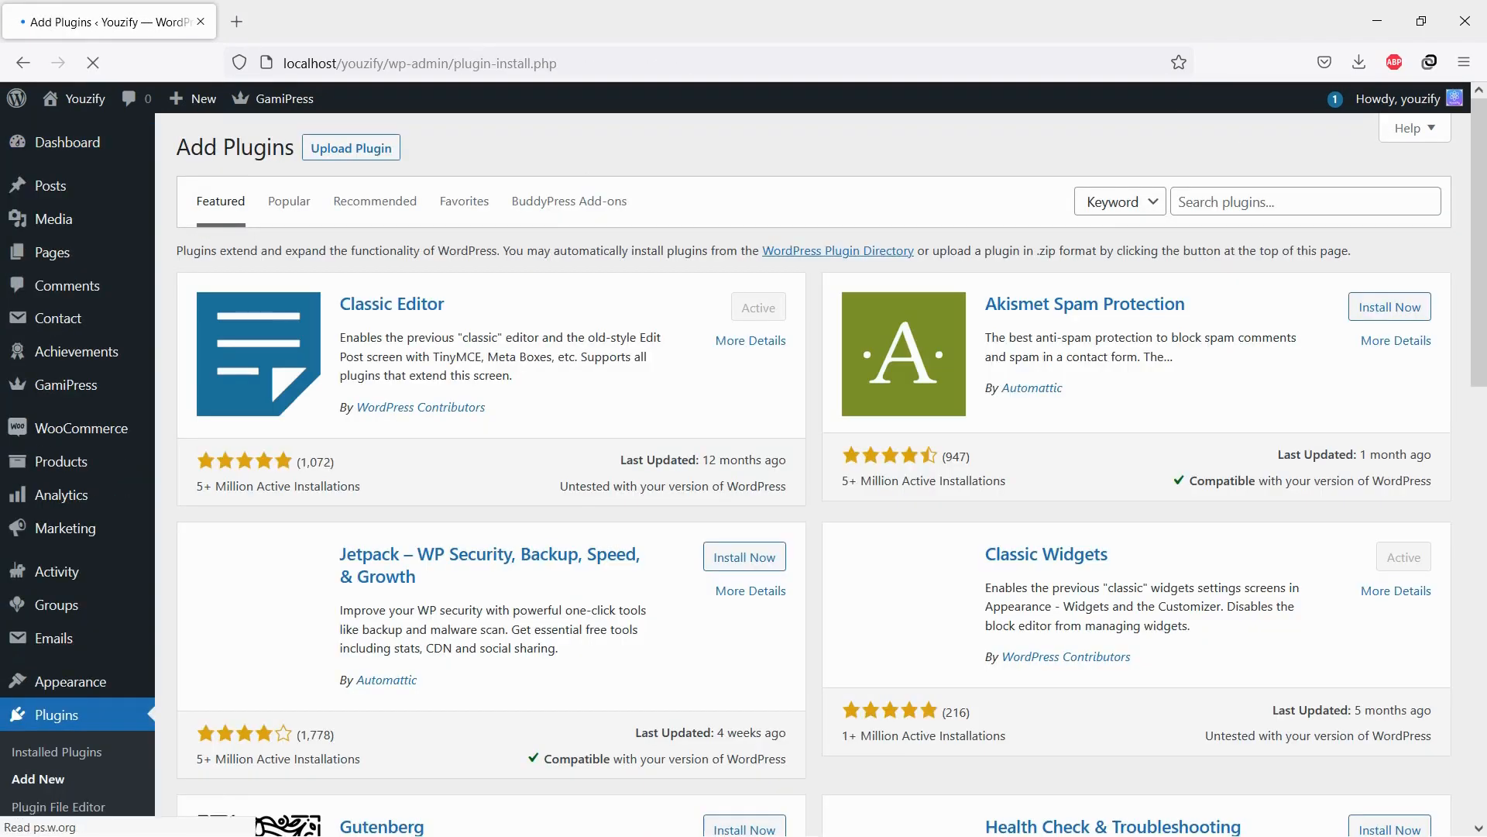
{"action": "type", "text": "b"}
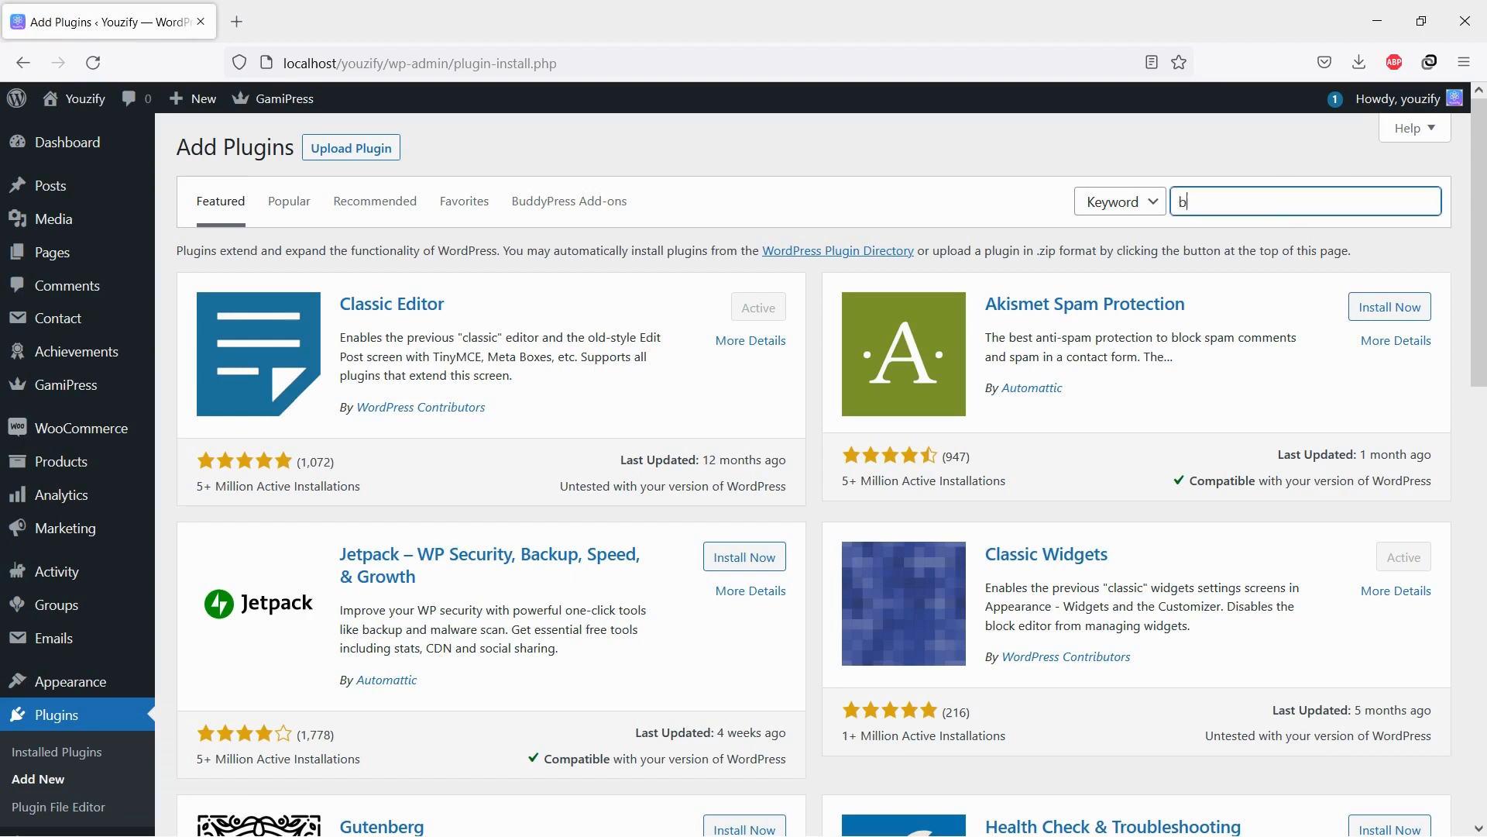
{"action": "type", "text": "uddypress"}
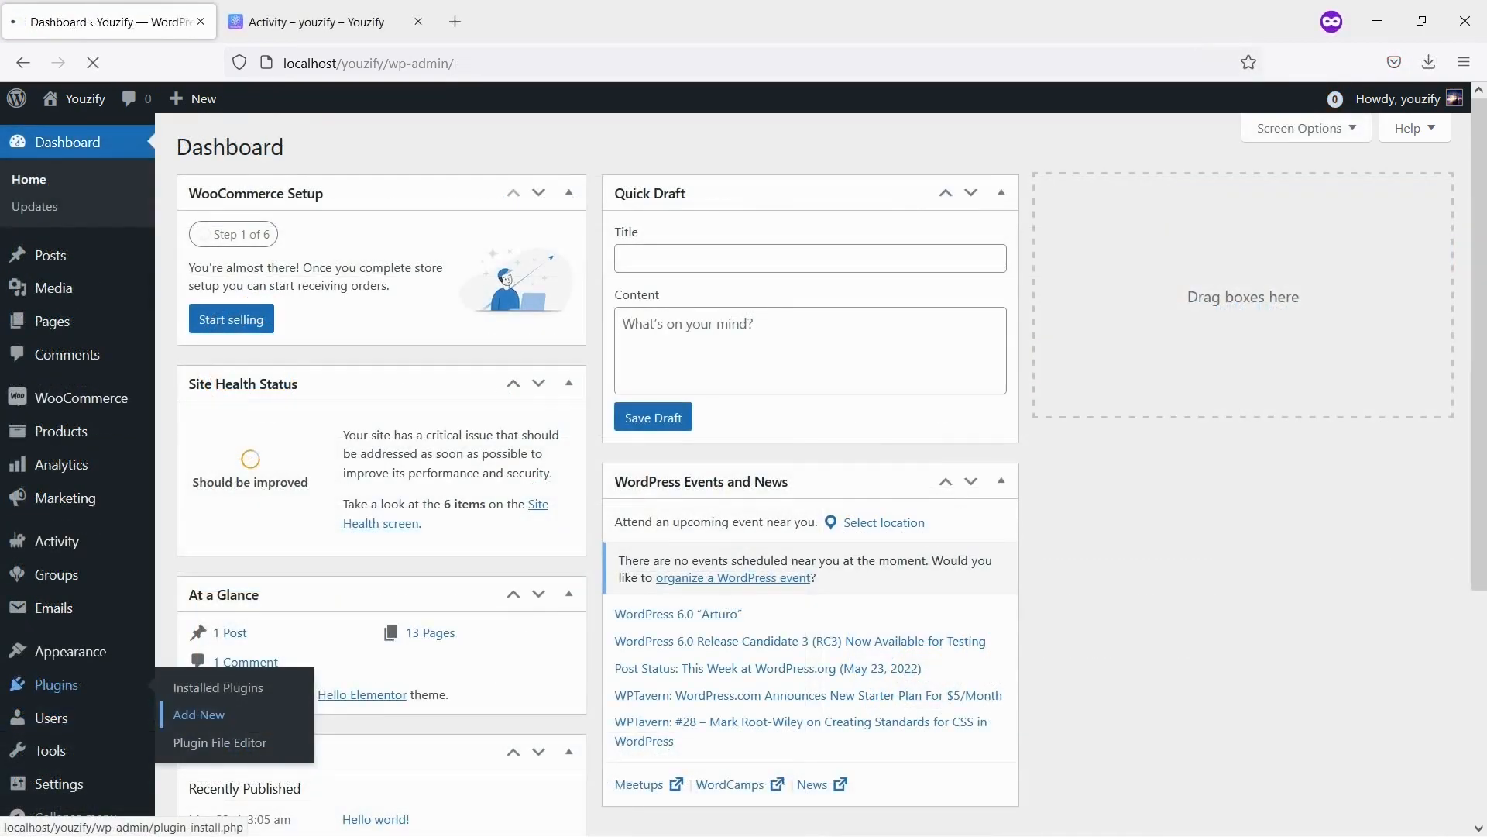
Search the Add Plugins page for the youzify plugin and submit the search
{"action": "left_click", "coordinate": [198, 715]}
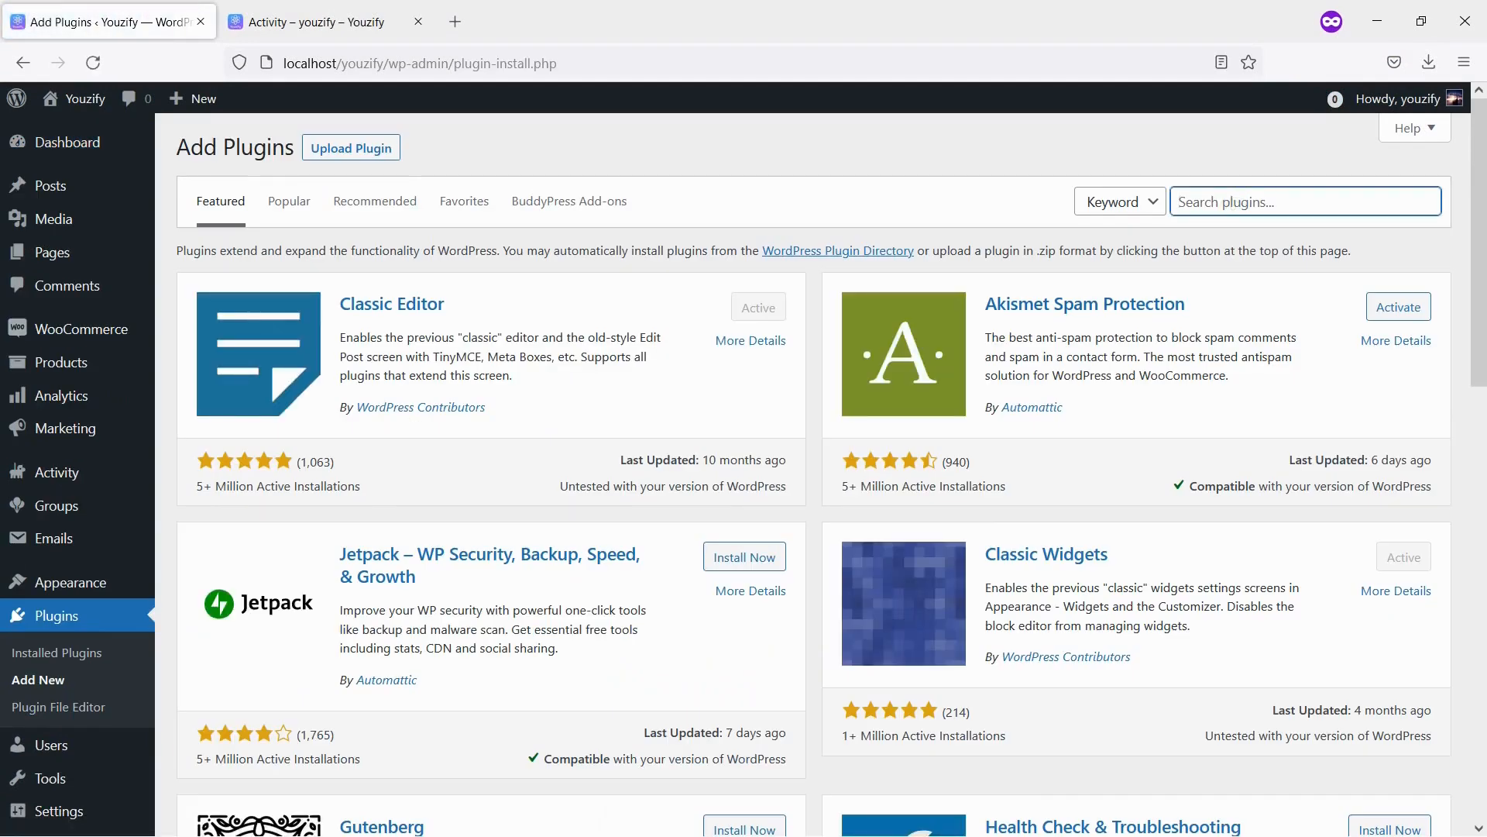
{"action": "type", "text": "youzify"}
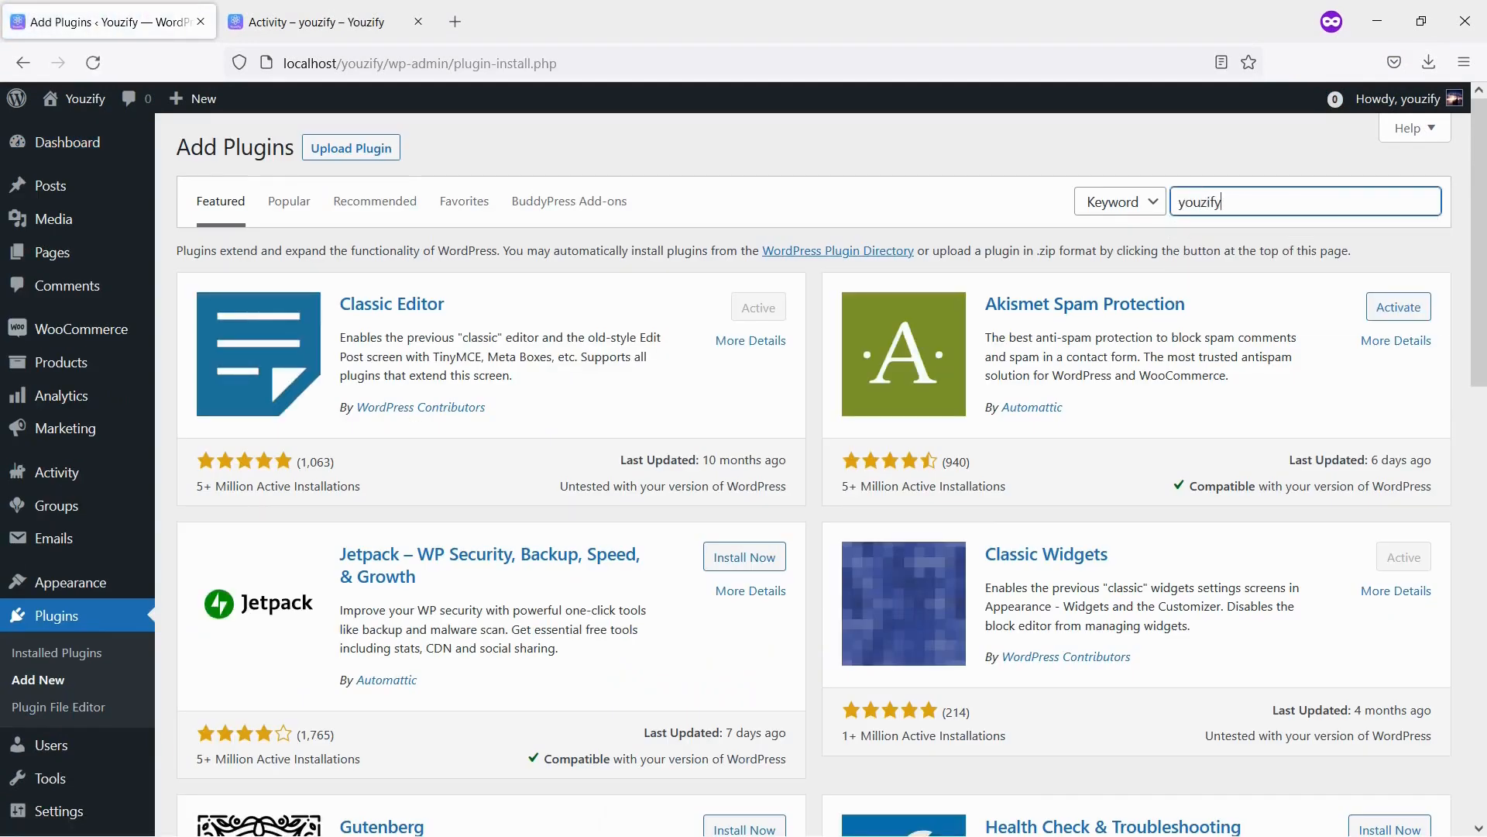
{"action": "key", "text": "Enter"}
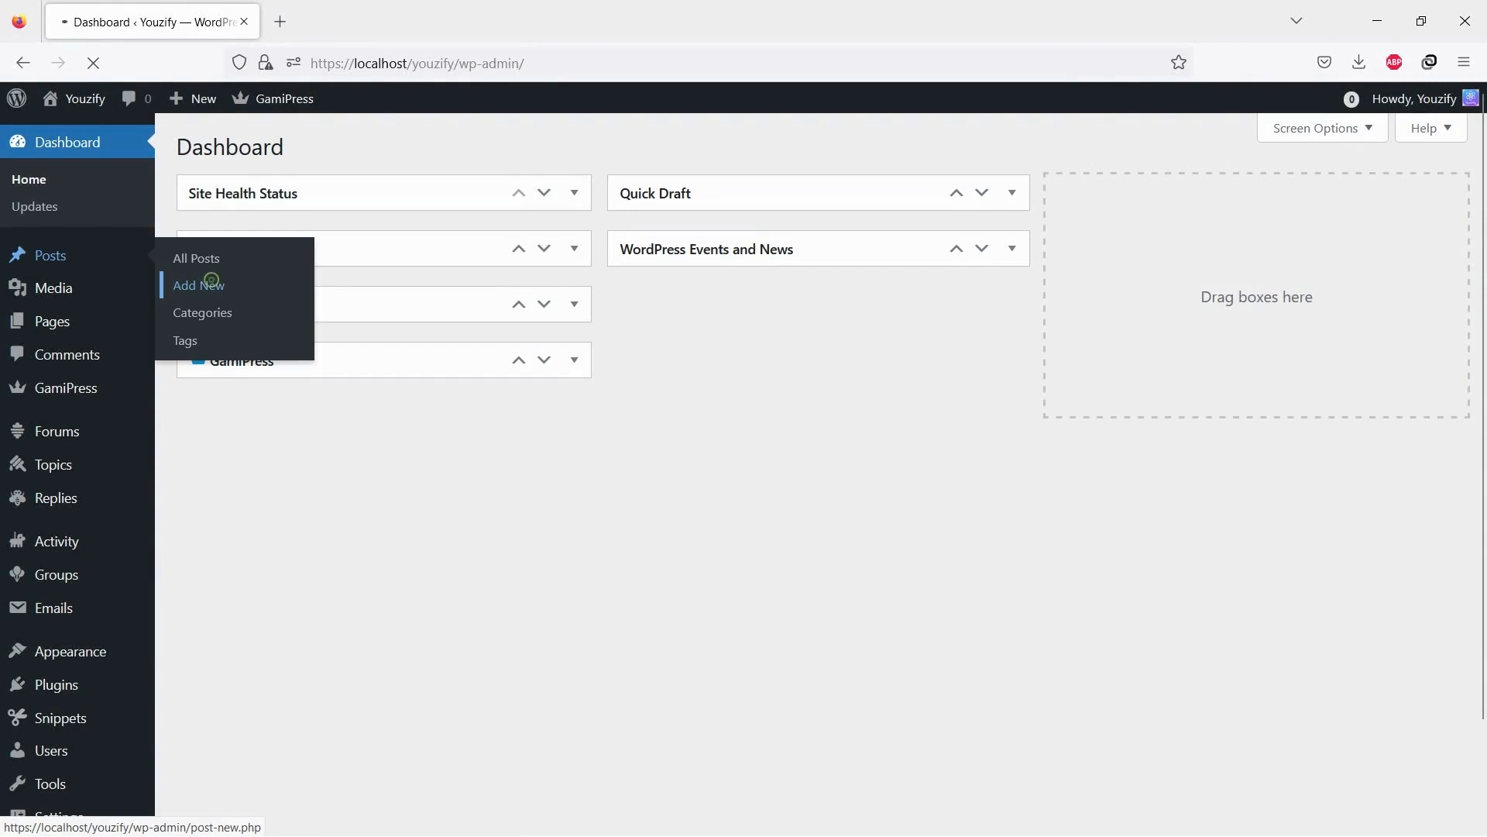
Create a new post titled 'Registration Form SHortcode' containing only [youzify_register]
{"action": "left_click", "coordinate": [197, 286]}
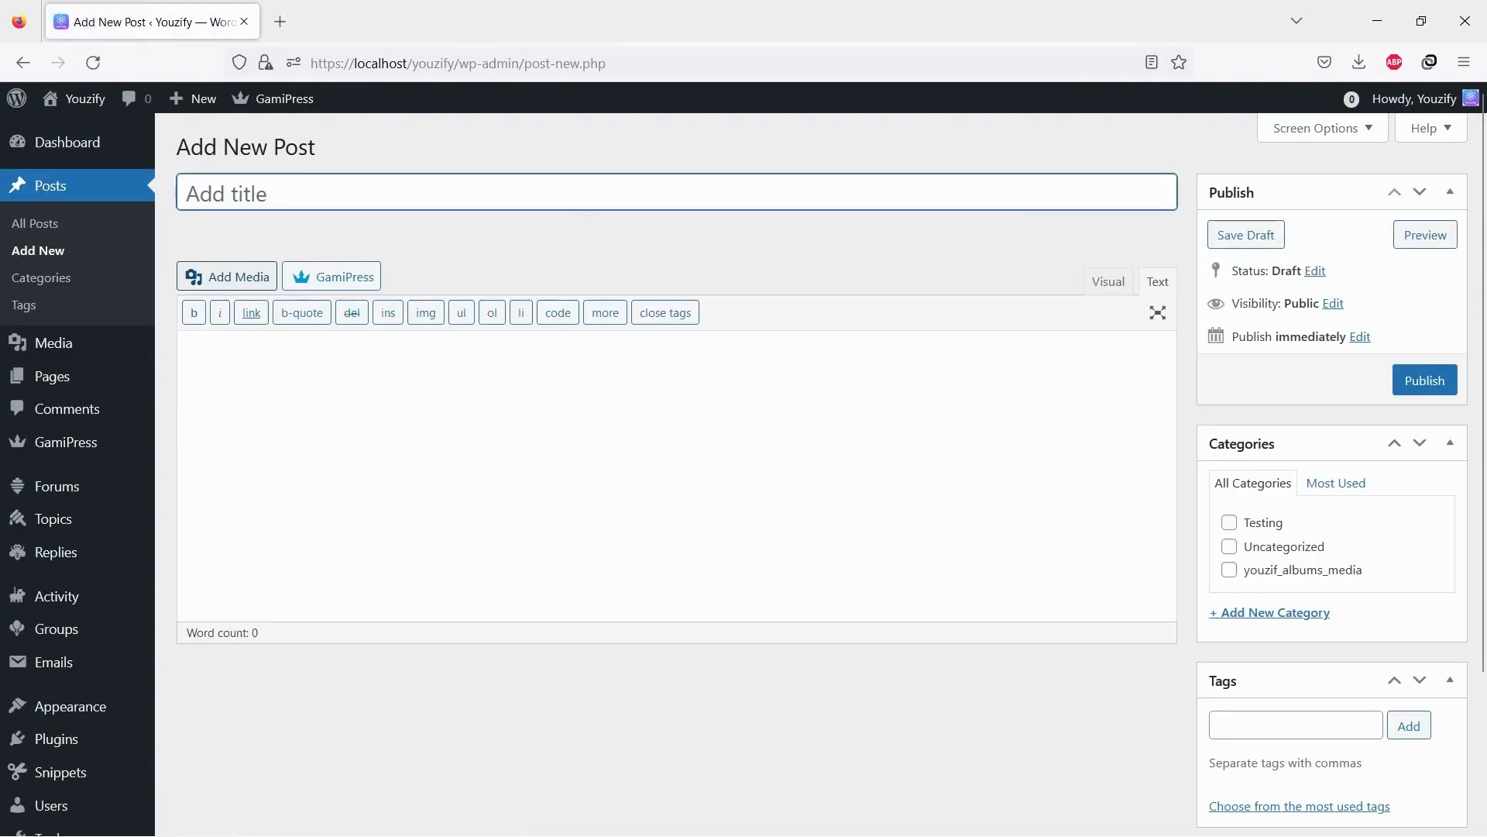
{"action": "type", "text": "Registrati"}
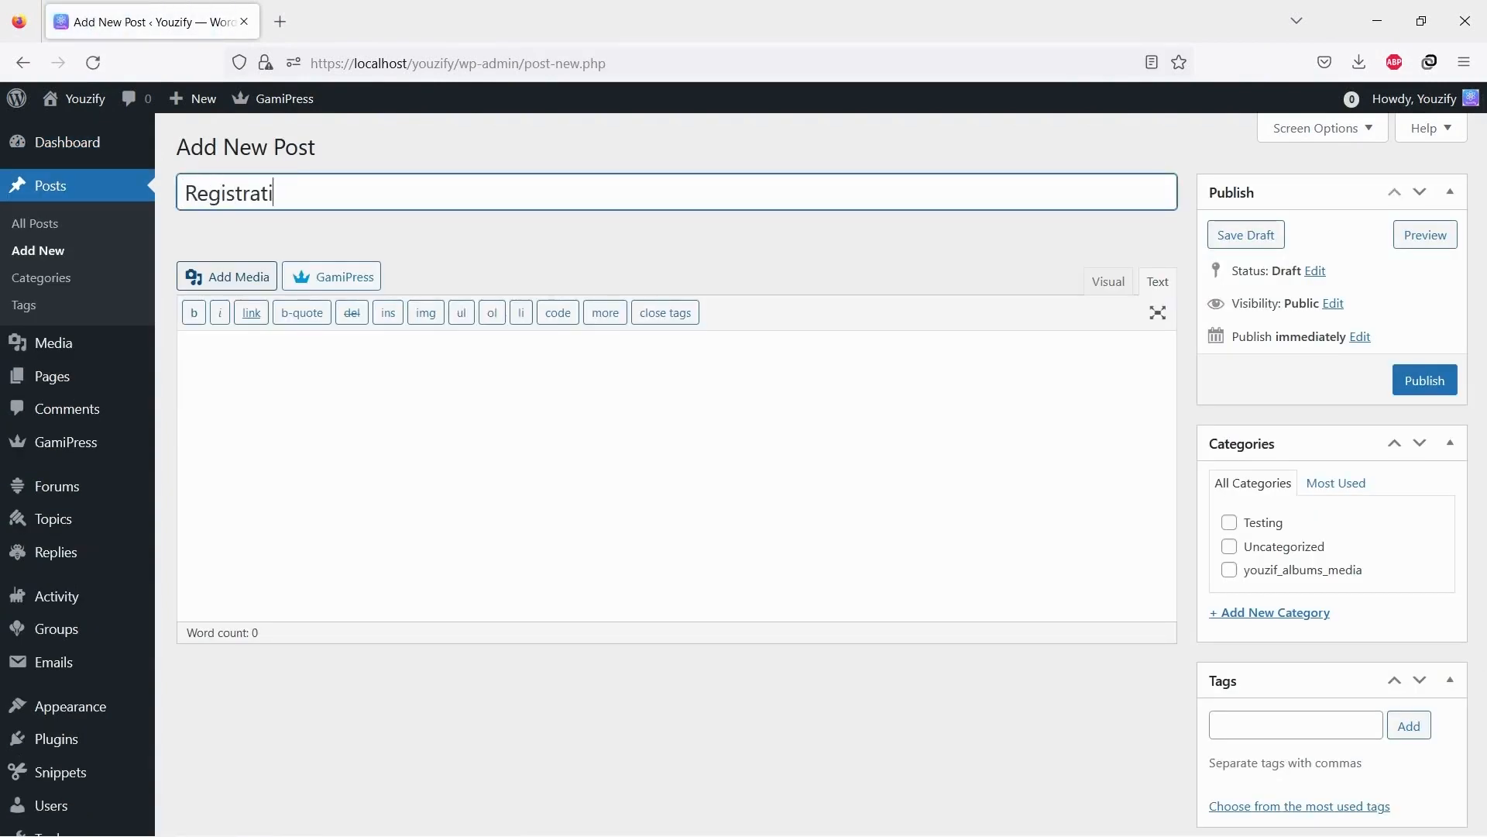
{"action": "type", "text": "on Form SHortcode"}
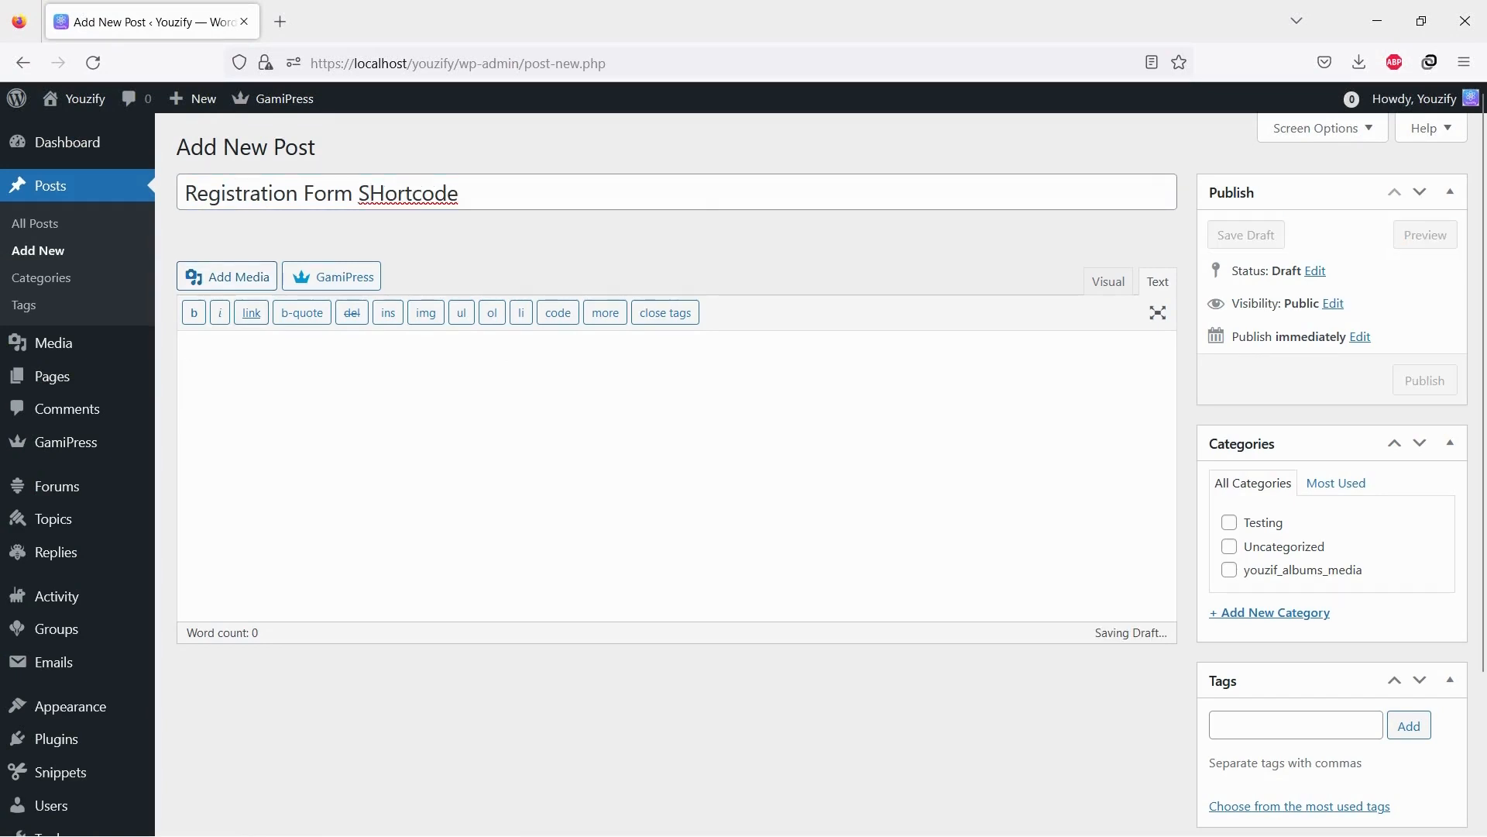
{"action": "type", "text": "[youzify_register]"}
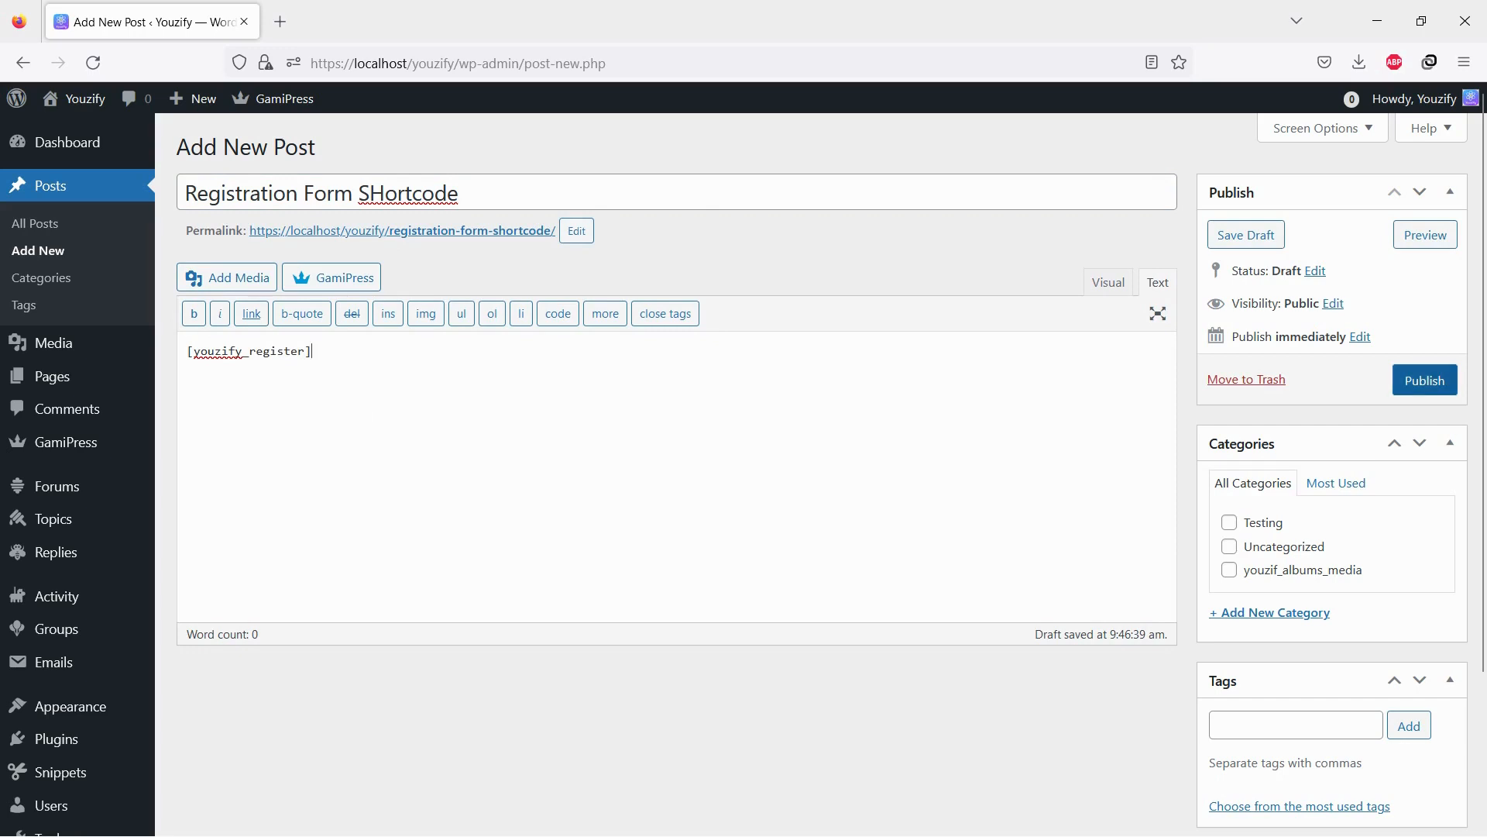
Publish the post and view it live to see the rendered sign-up form
{"action": "left_click", "coordinate": [1426, 380]}
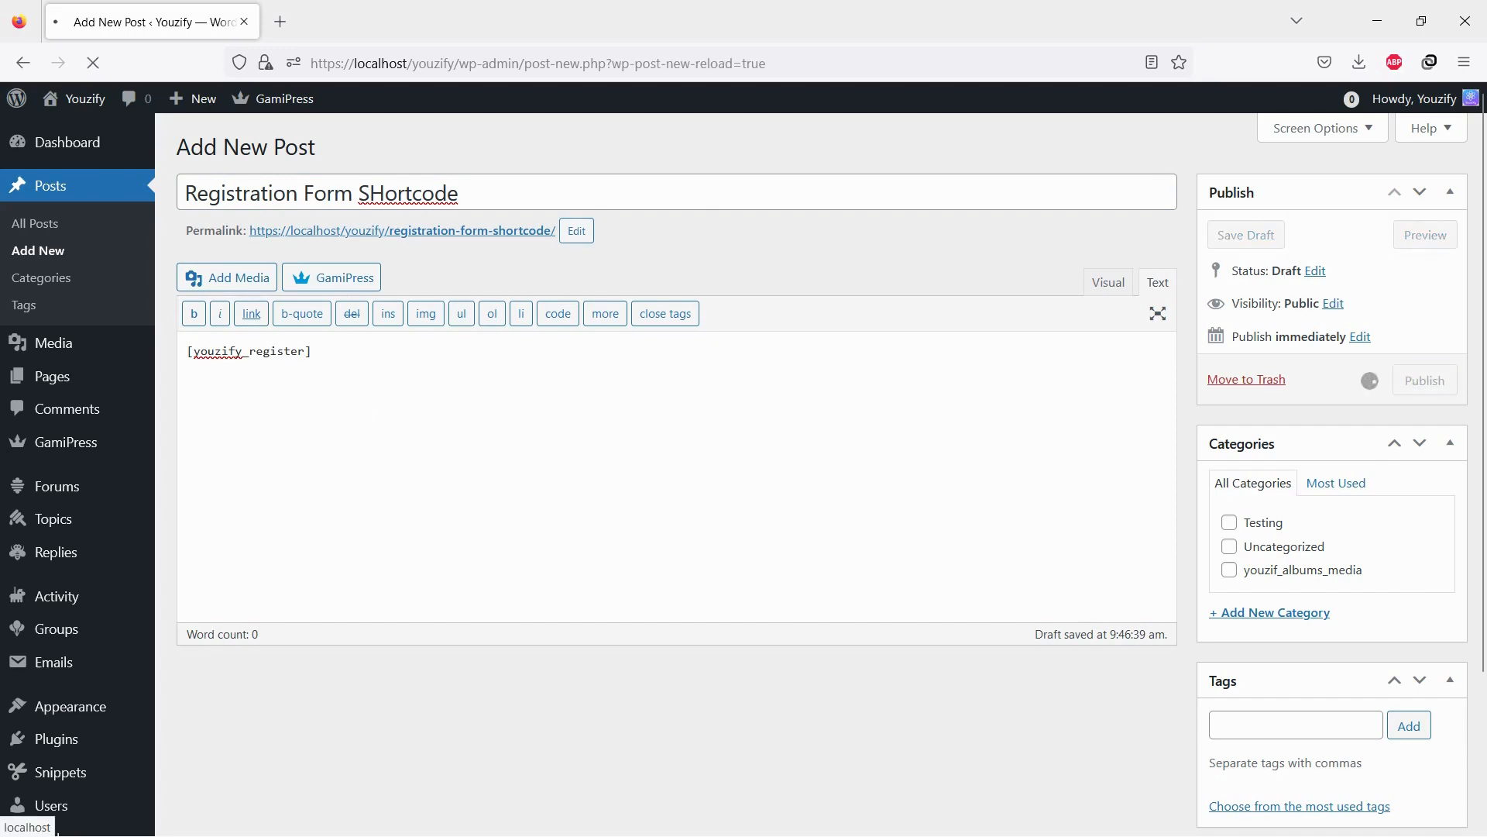
{"action": "left_click", "coordinate": [1426, 382]}
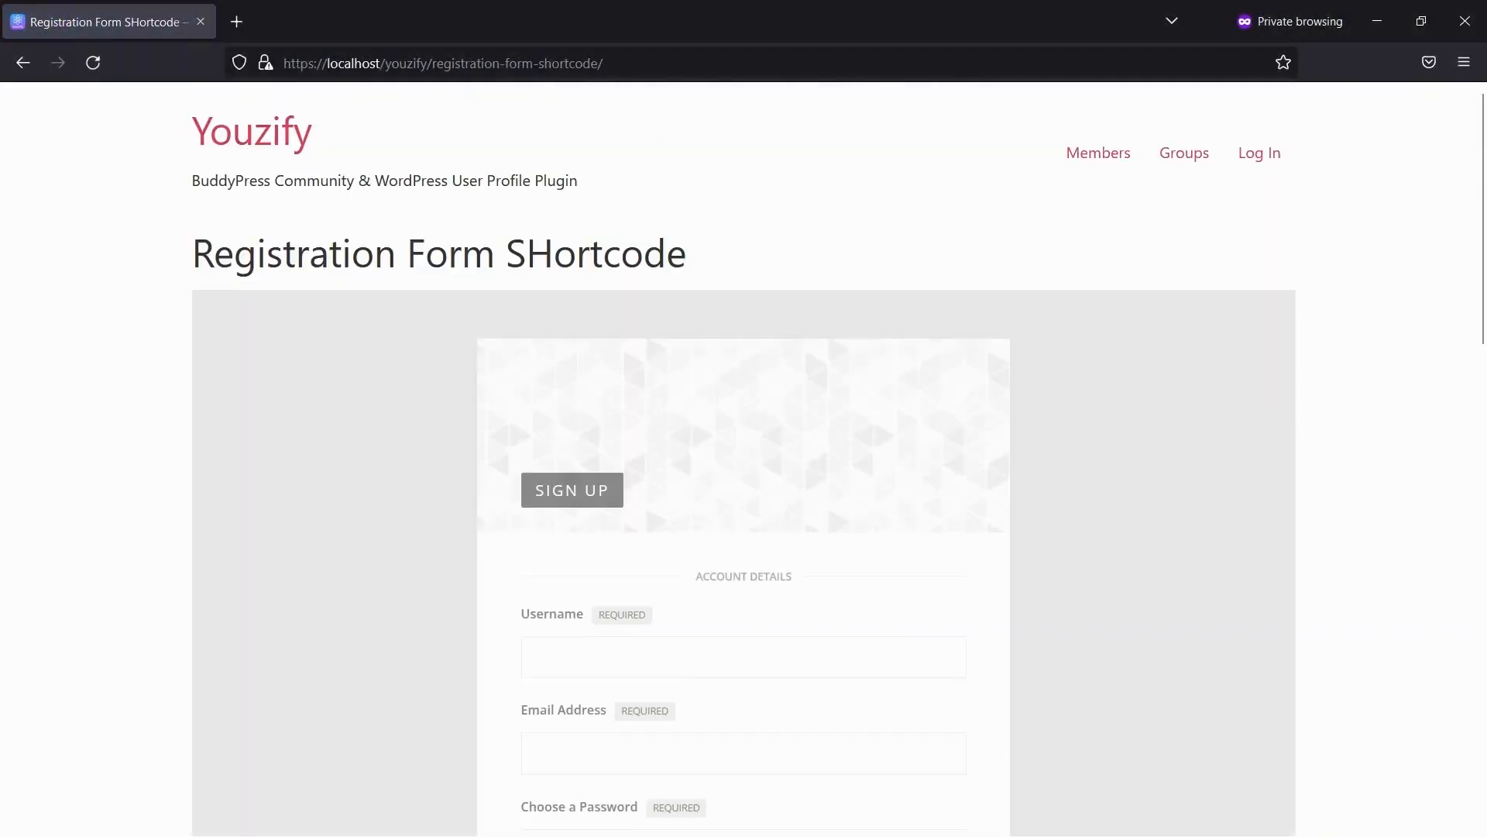
{"action": "scroll", "scroll_direction": "down", "scroll_amount": 3}
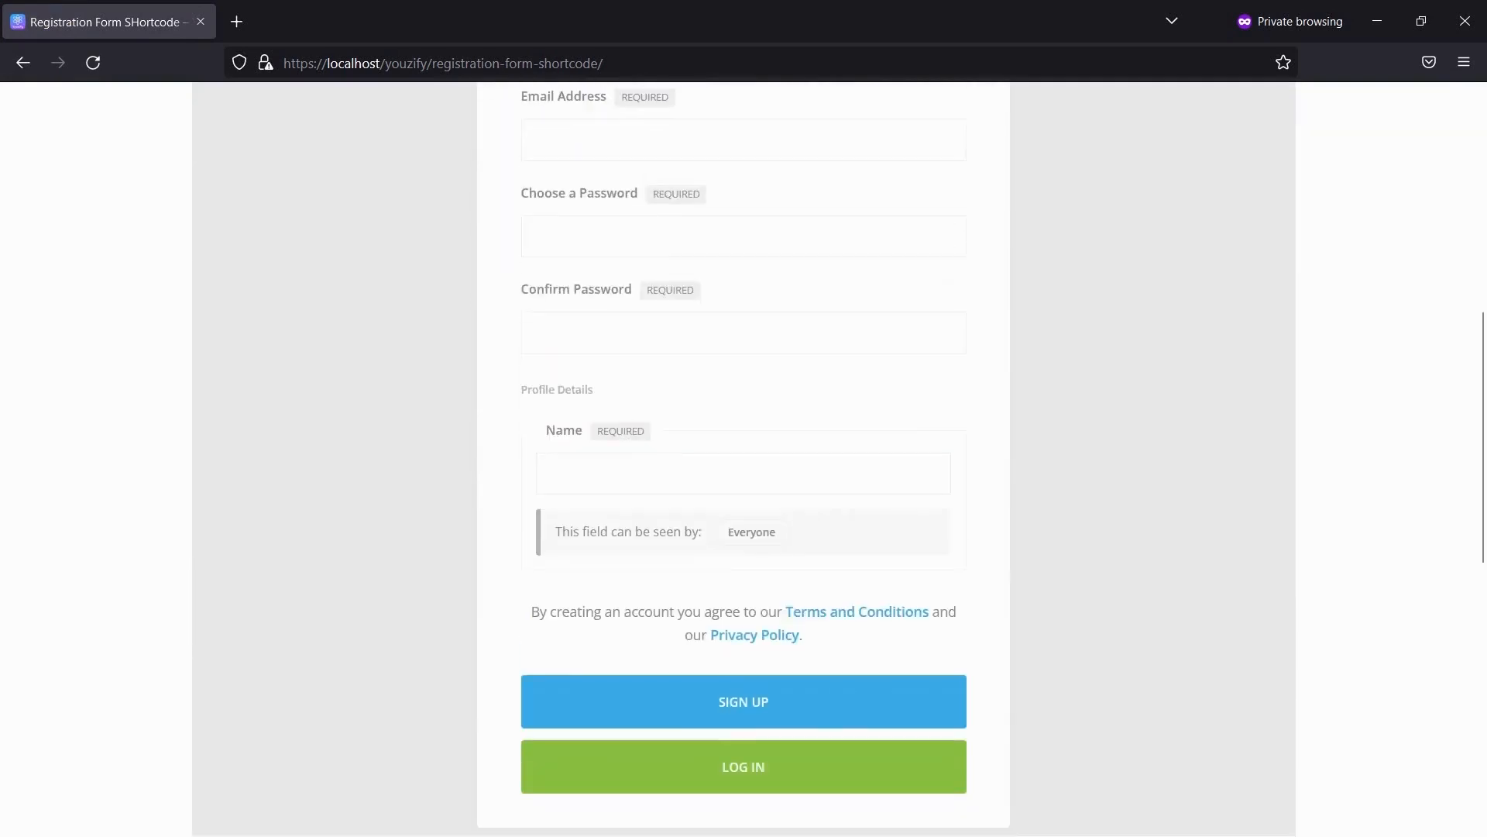
{"action": "scroll", "scroll_direction": "up", "scroll_amount": 3}
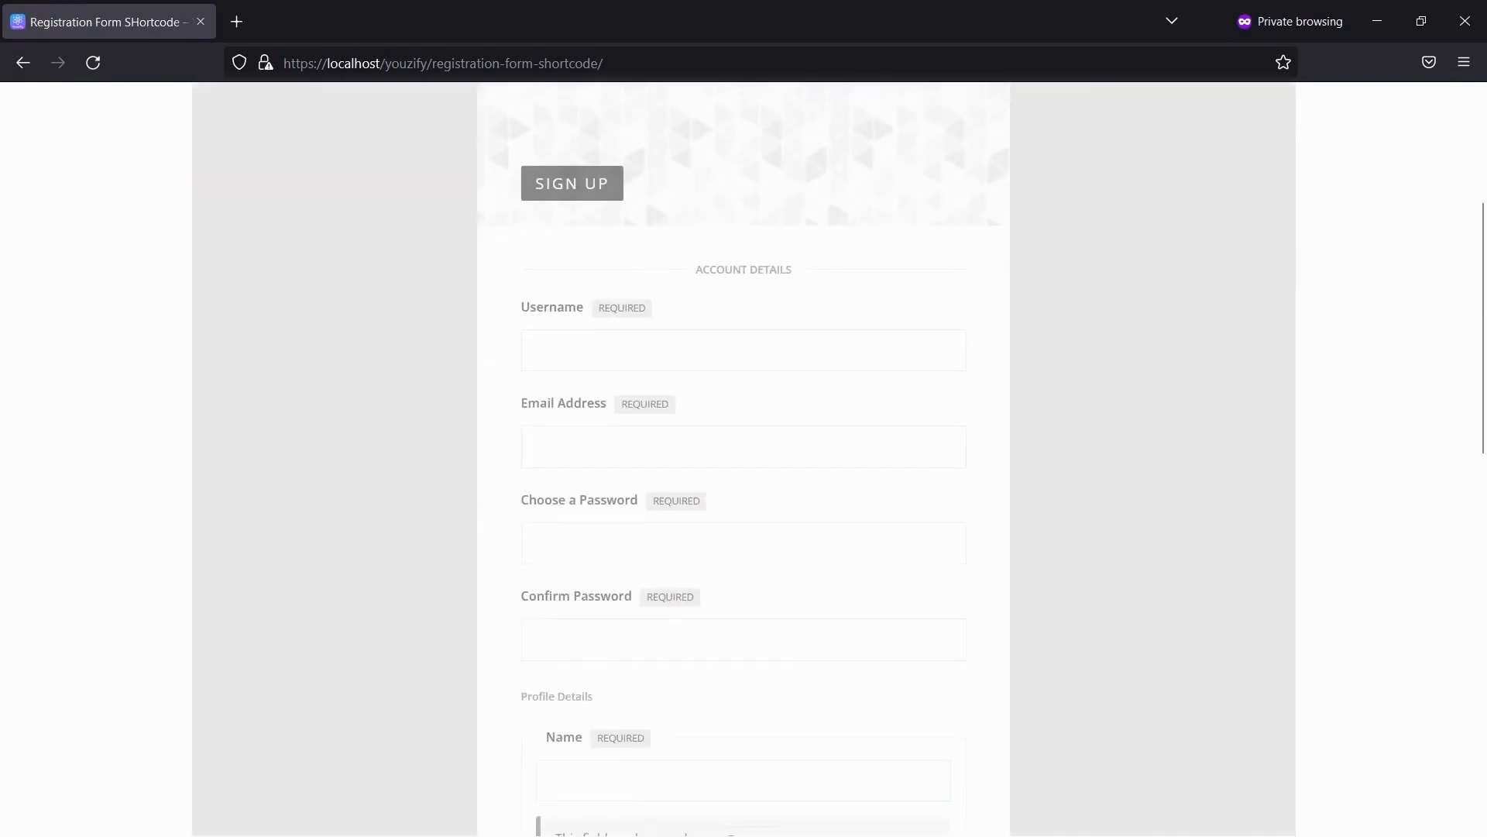